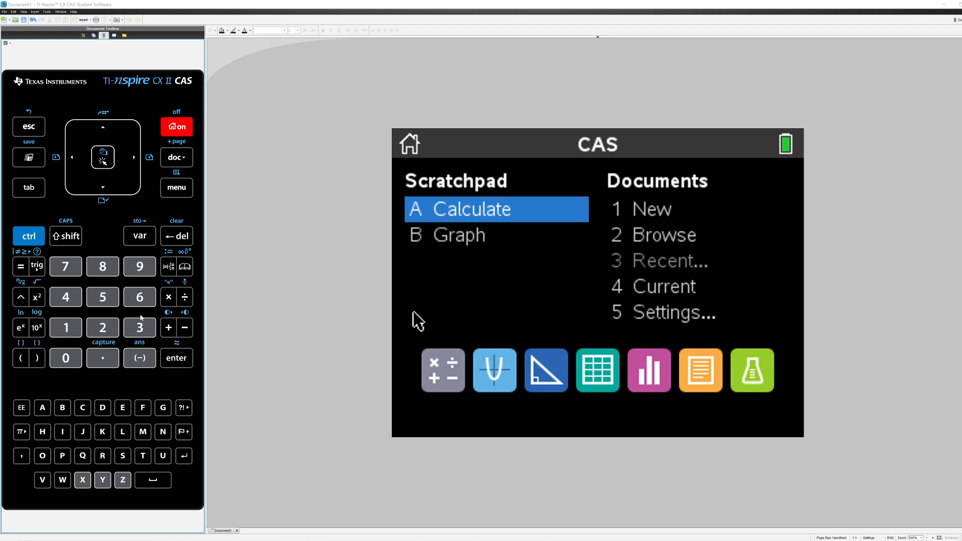
{"action": "mouse_move", "coordinate": [403, 255]}
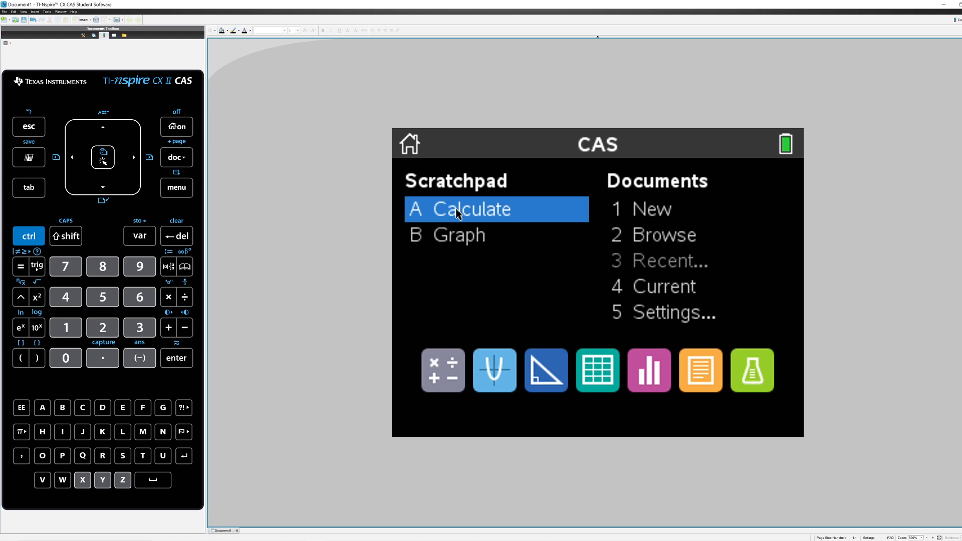
- Start the Scratchpad calculator and bring up the documents menu
{"action": "left_click", "coordinate": [471, 209]}
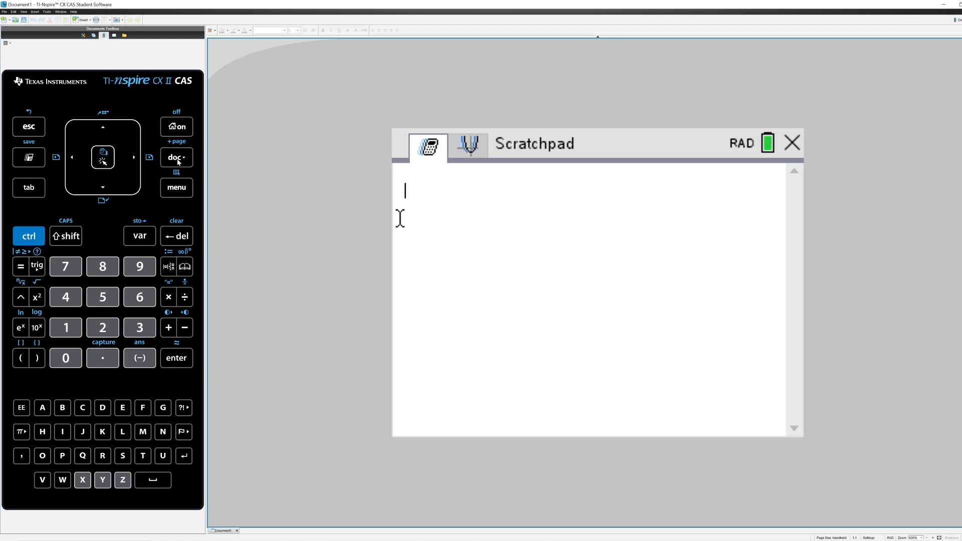
{"action": "left_click", "coordinate": [176, 158]}
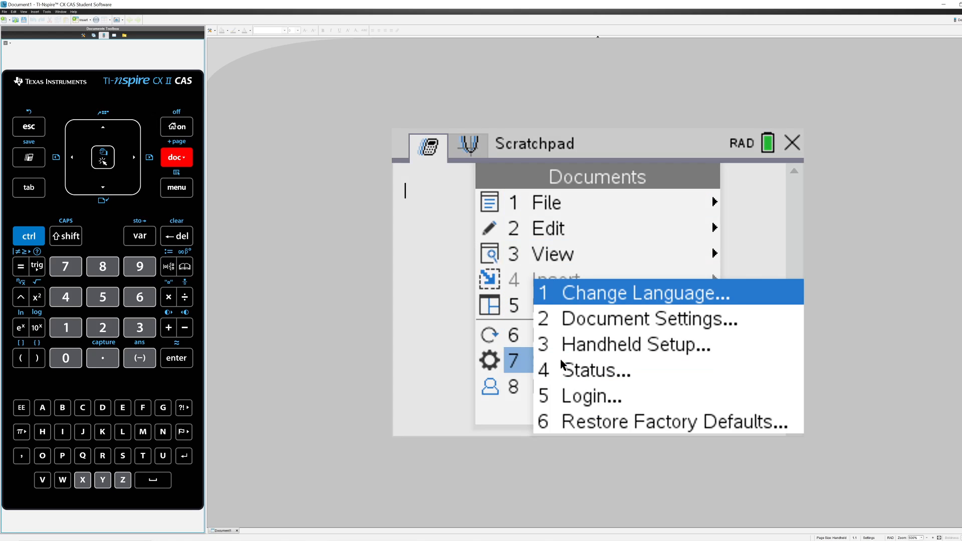
- Set the document's Angle setting to Degree and confirm, putting the Scratchpad in DEG mode
{"action": "left_click", "coordinate": [647, 318]}
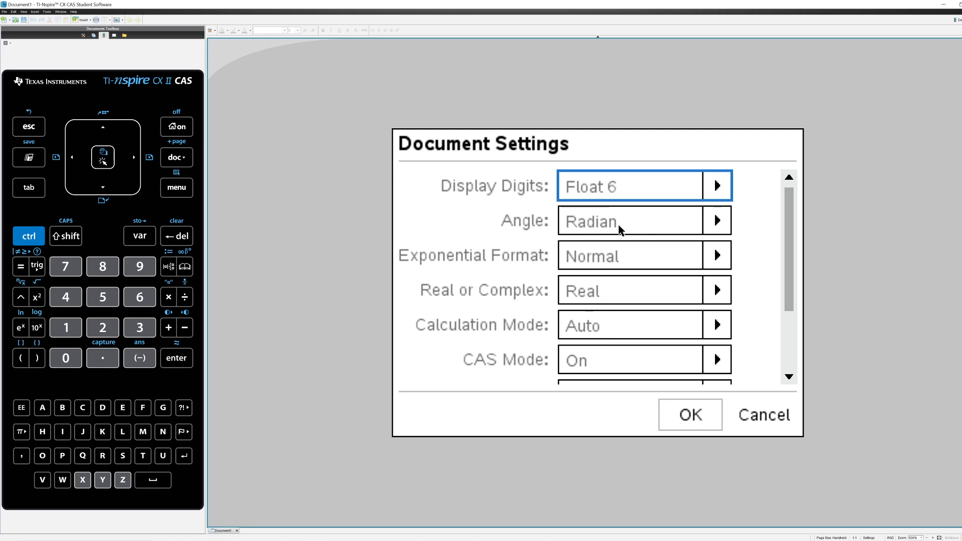
{"action": "left_click", "coordinate": [716, 220]}
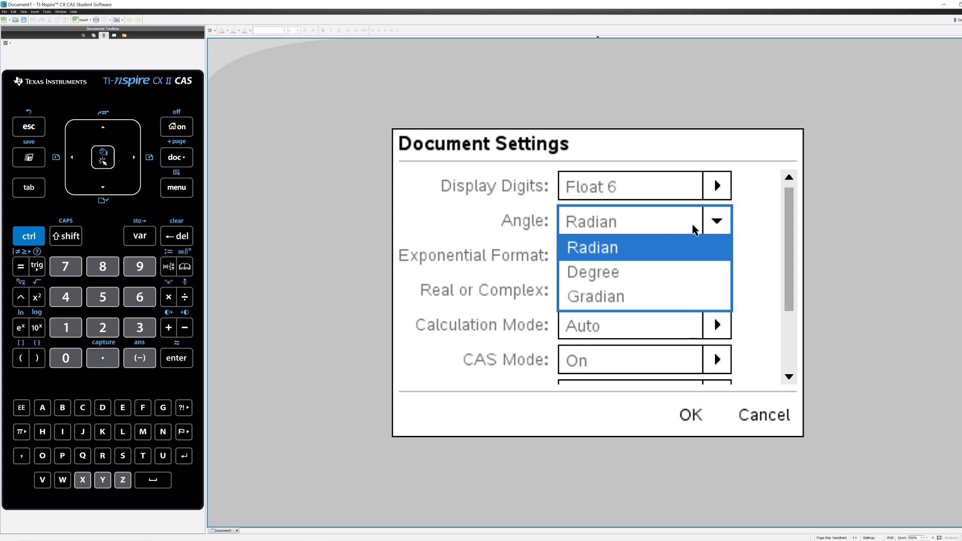
{"action": "left_click", "coordinate": [592, 272]}
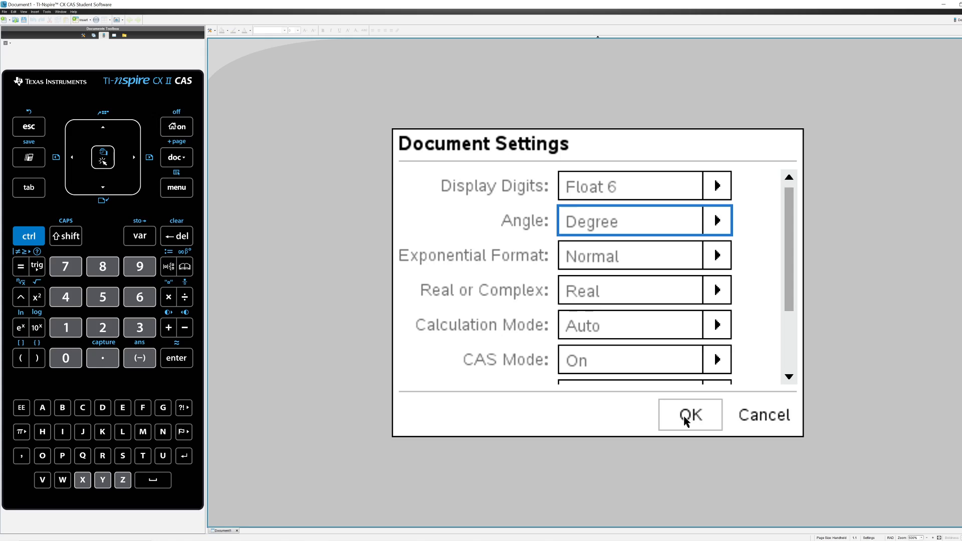
{"action": "left_click", "coordinate": [690, 414]}
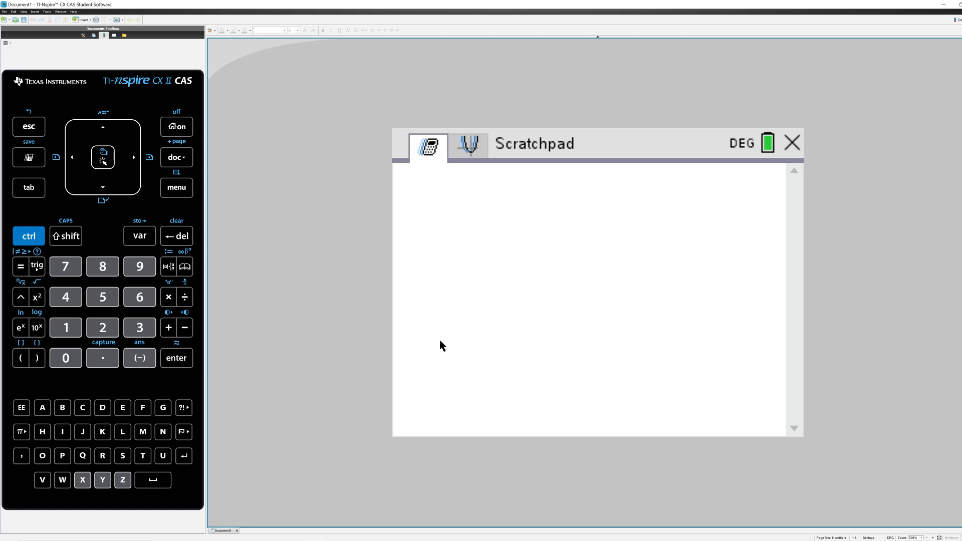
{"action": "mouse_move", "coordinate": [433, 341]}
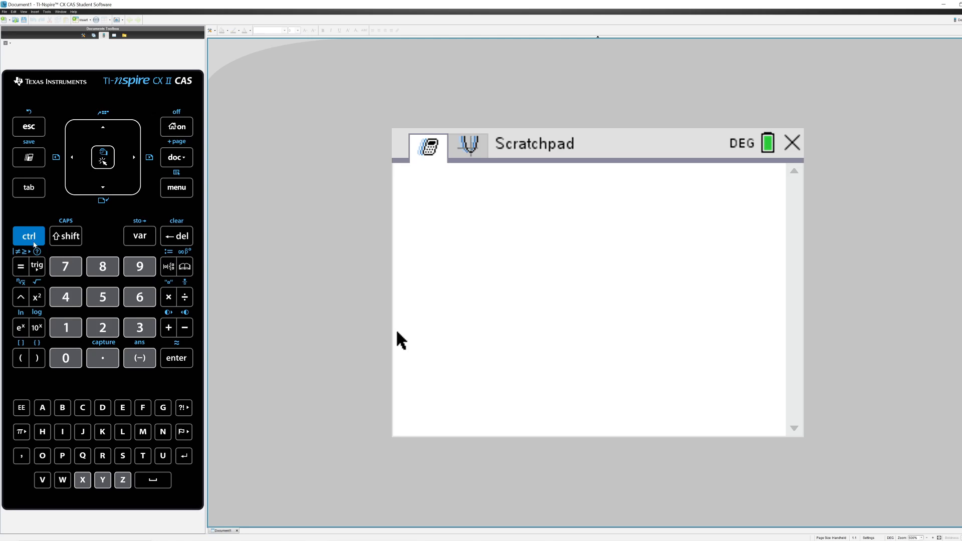
- Evaluate sin(30) in degree mode, getting the exact result 1/2
{"action": "left_click", "coordinate": [37, 266]}
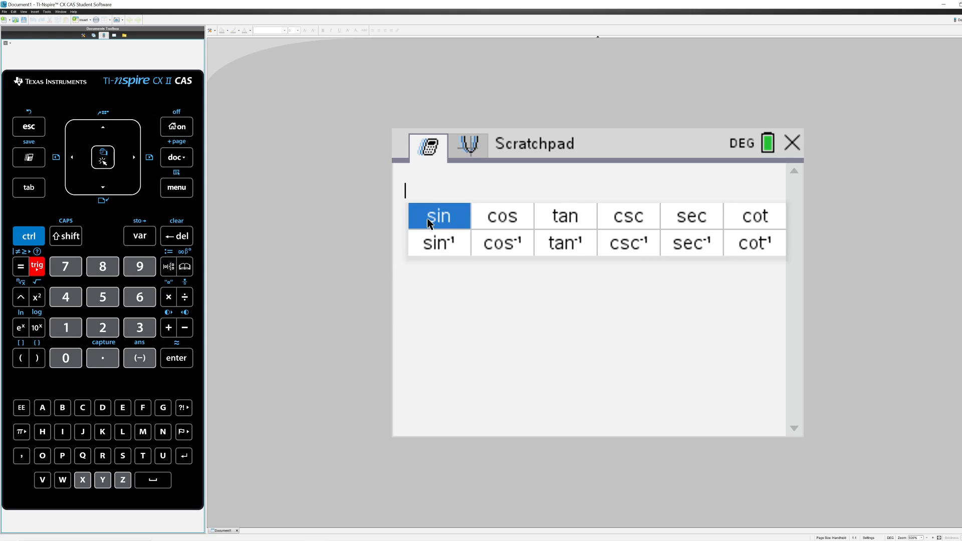
{"action": "left_click", "coordinate": [439, 217]}
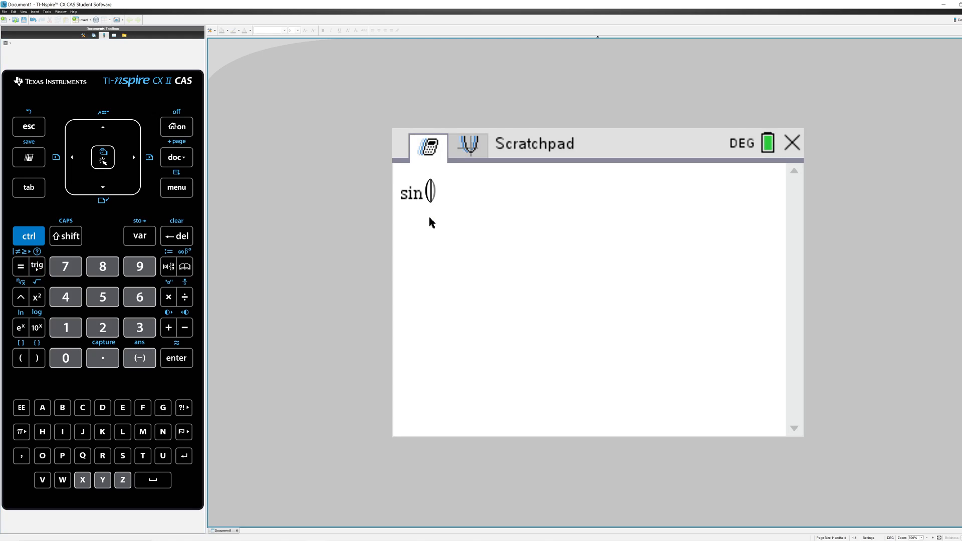
{"action": "left_click", "coordinate": [66, 358]}
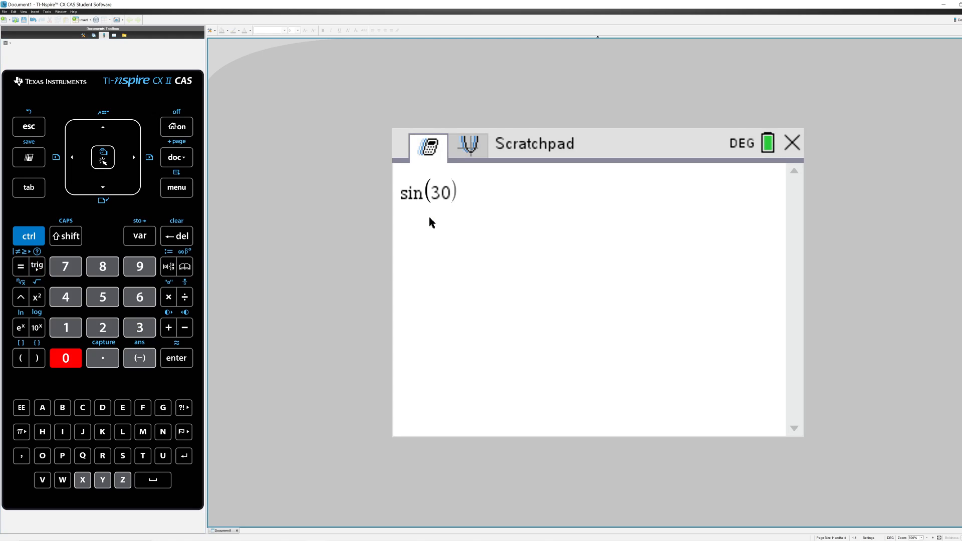
{"action": "left_click", "coordinate": [37, 358]}
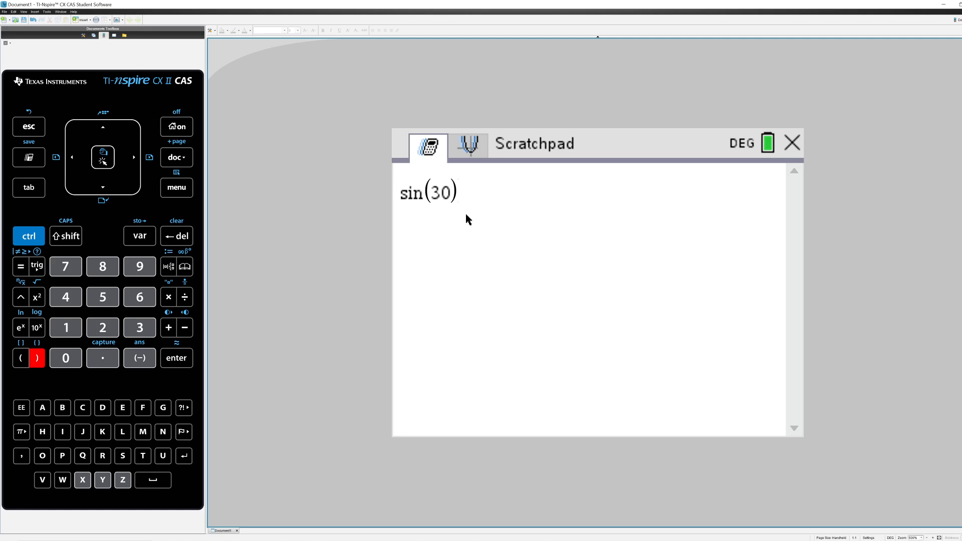
{"action": "left_click", "coordinate": [176, 358]}
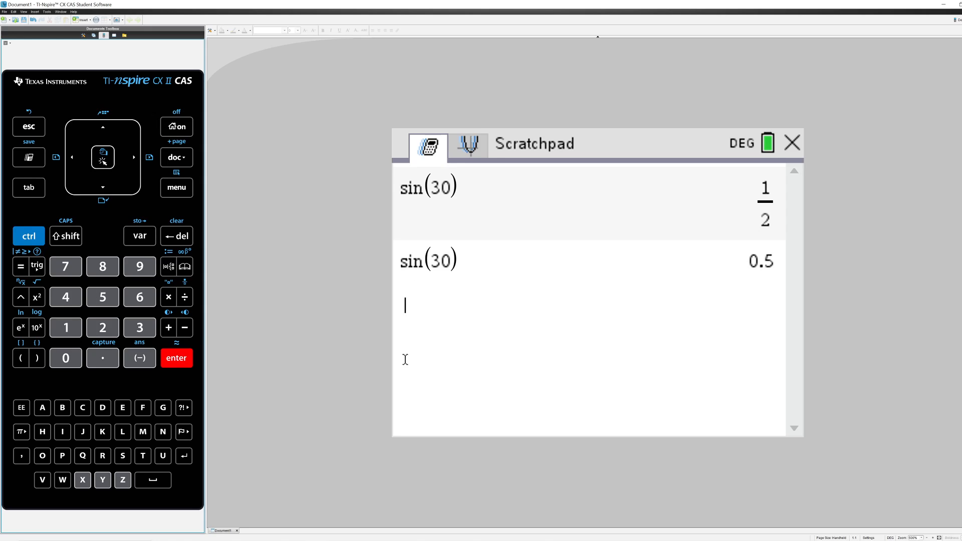
{"action": "mouse_move", "coordinate": [409, 350]}
{"action": "type", "text": "sin"}
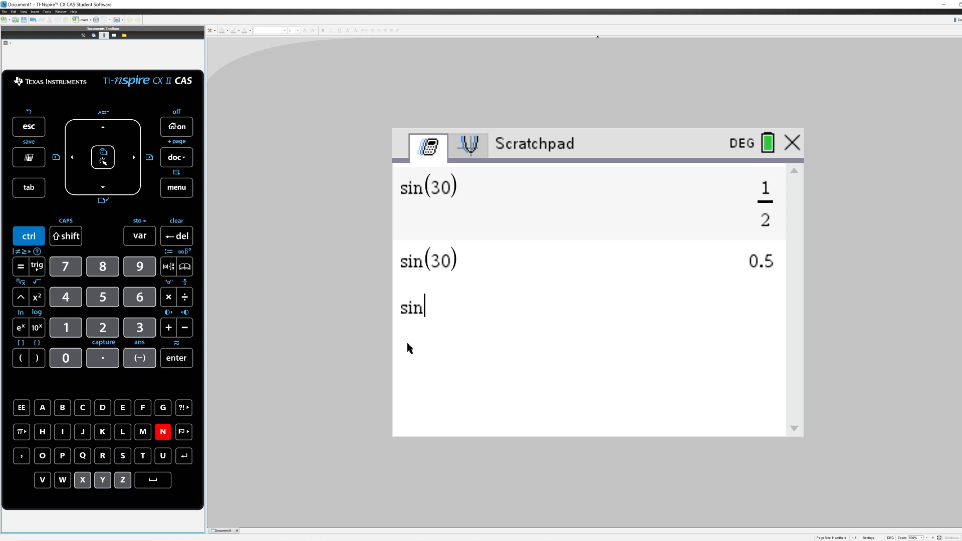
- Enter the equation sin(37)=x/7 with x/7 as a fraction so it is echoed back
{"action": "left_click", "coordinate": [20, 358]}
{"action": "type", "text": "(37)="}
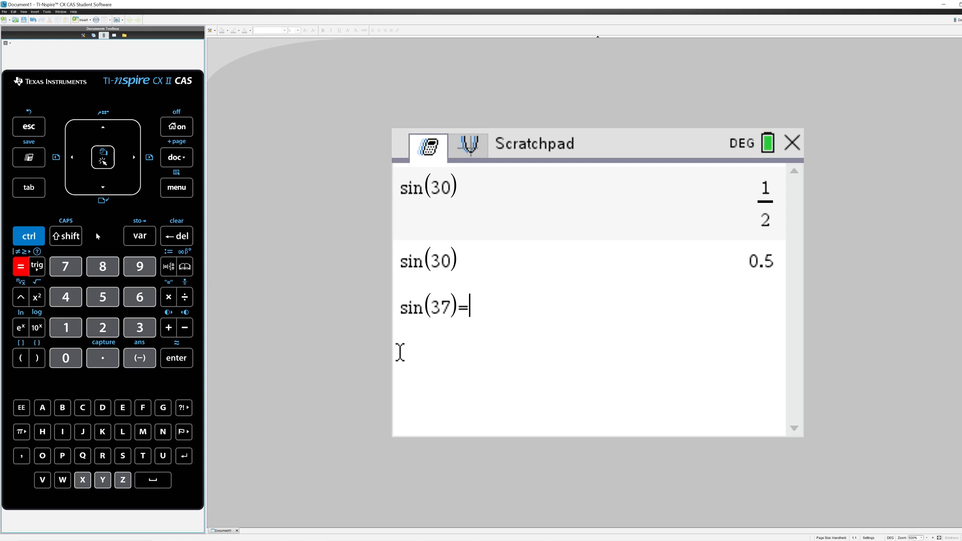
{"action": "left_click", "coordinate": [184, 297]}
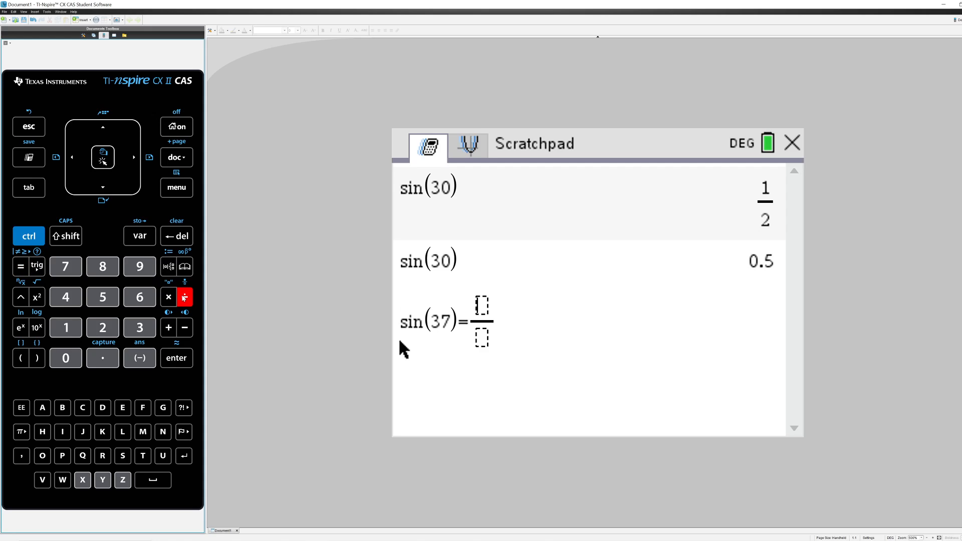
{"action": "type", "text": "x"}
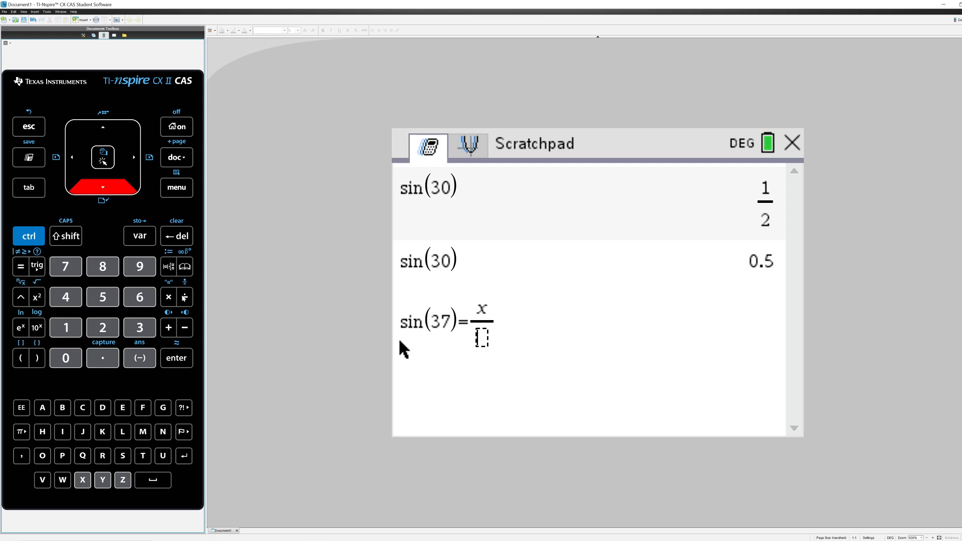
{"action": "type", "text": "7"}
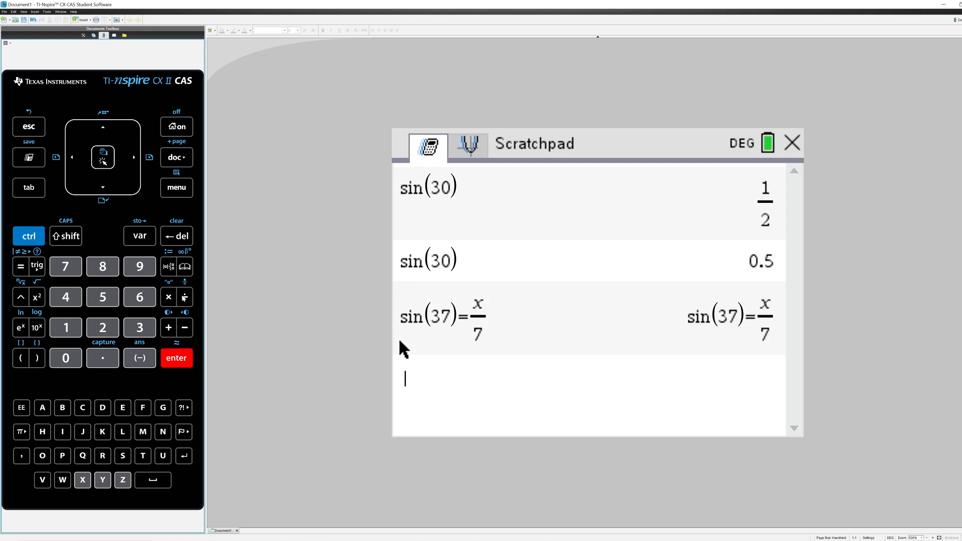
{"action": "left_click", "coordinate": [176, 187]}
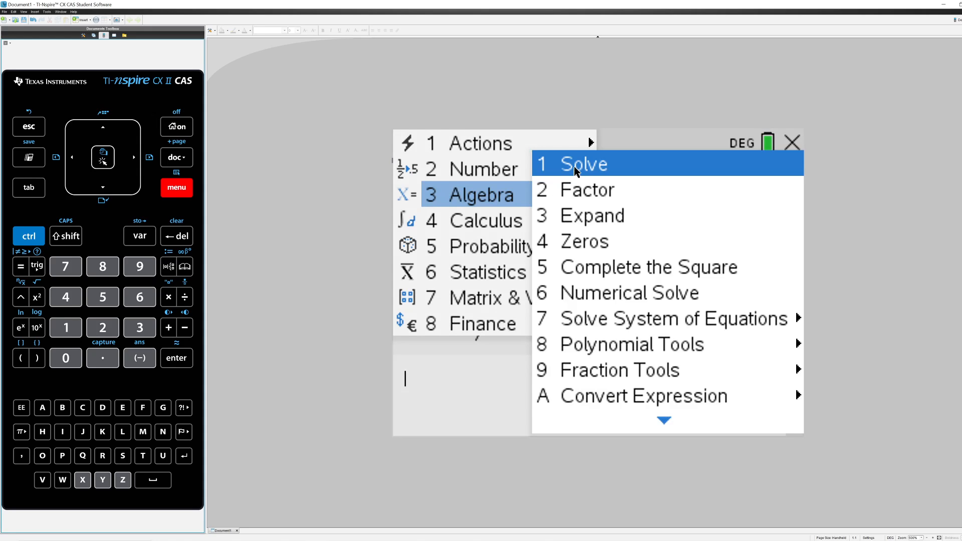
- Evaluate solve(sin(37)=x/7,x), returning x=7·sin(37) and the decimal x≈4.21271
{"action": "left_click", "coordinate": [584, 164]}
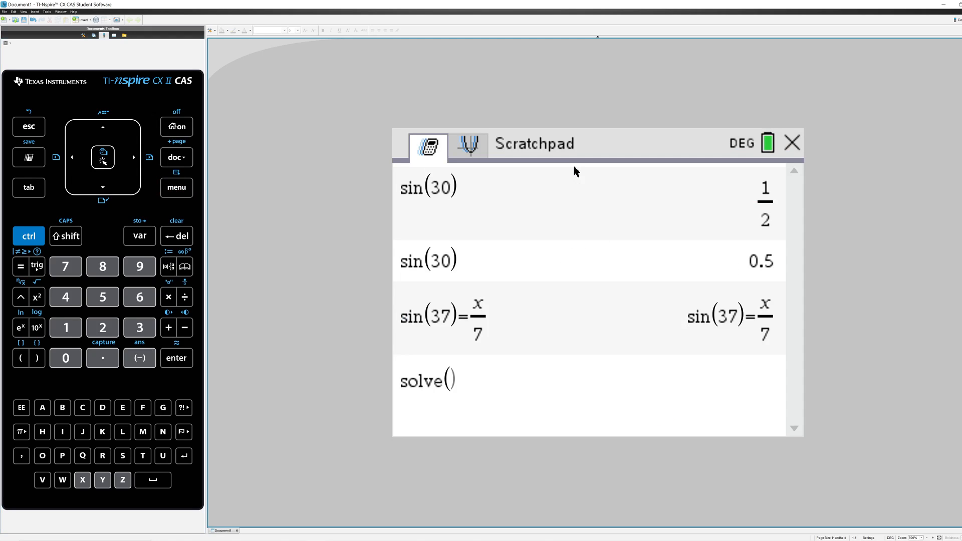
{"action": "type", "text": "sin("}
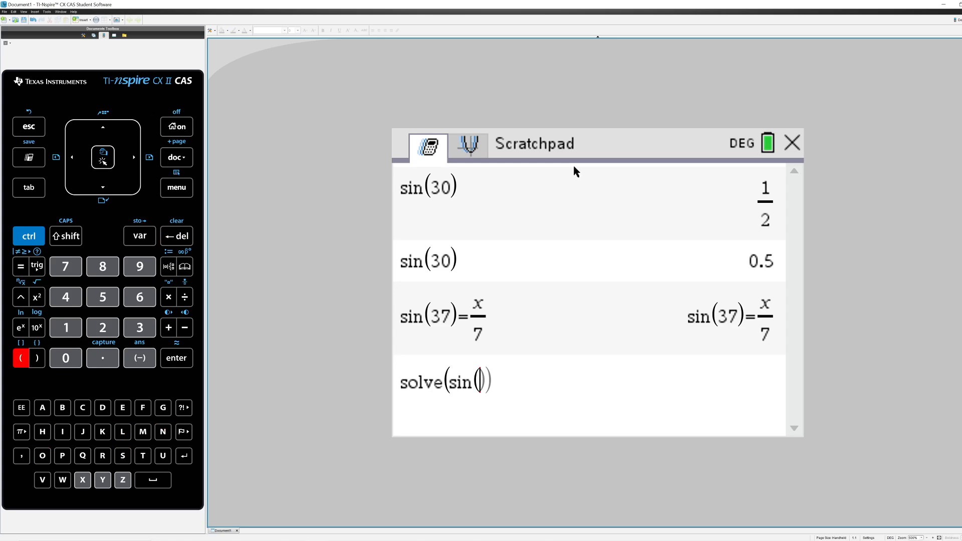
{"action": "type", "text": "37="}
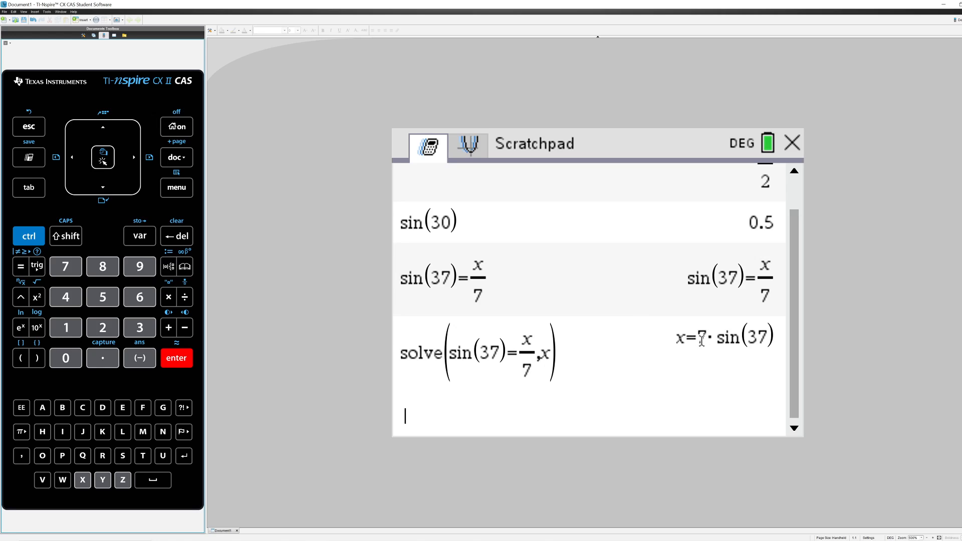
{"action": "mouse_move", "coordinate": [723, 344]}
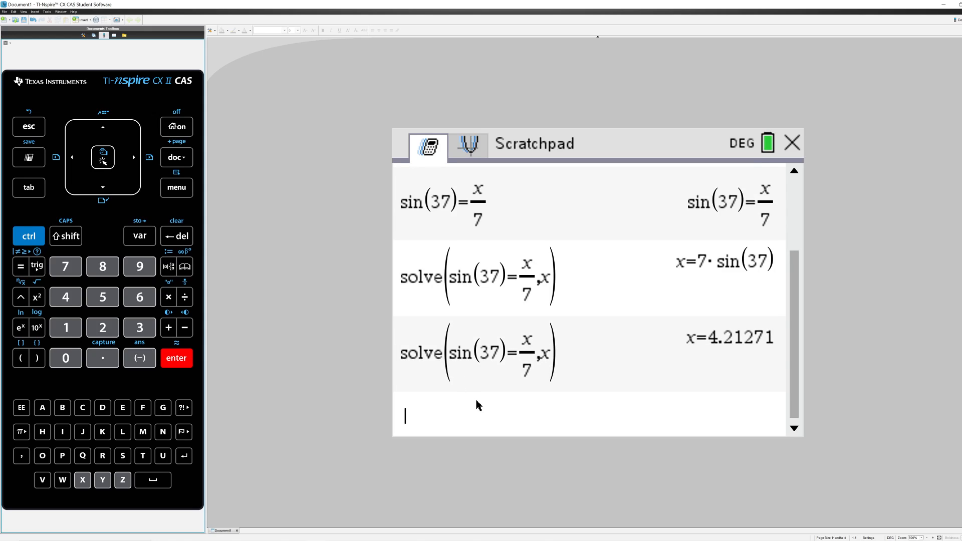
{"action": "mouse_move", "coordinate": [704, 345]}
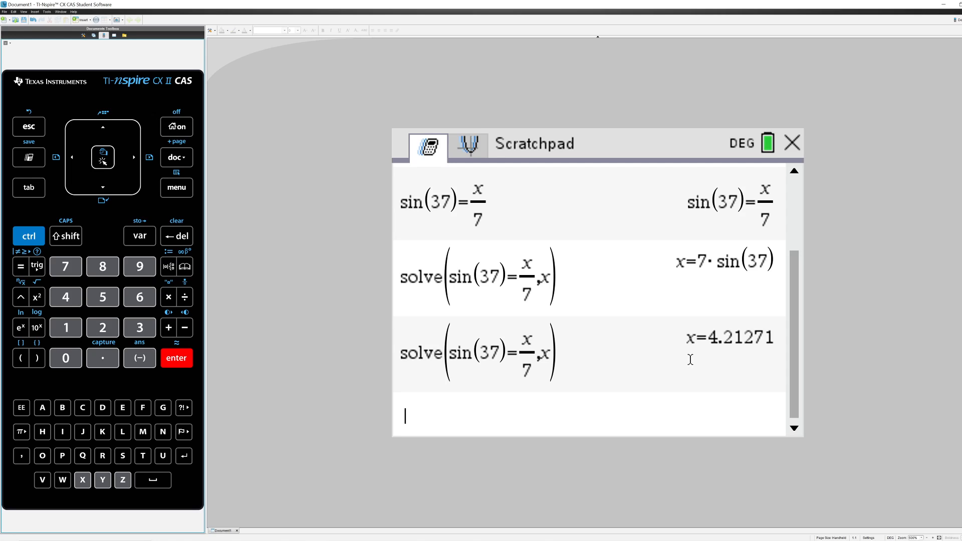
{"action": "mouse_move", "coordinate": [551, 419]}
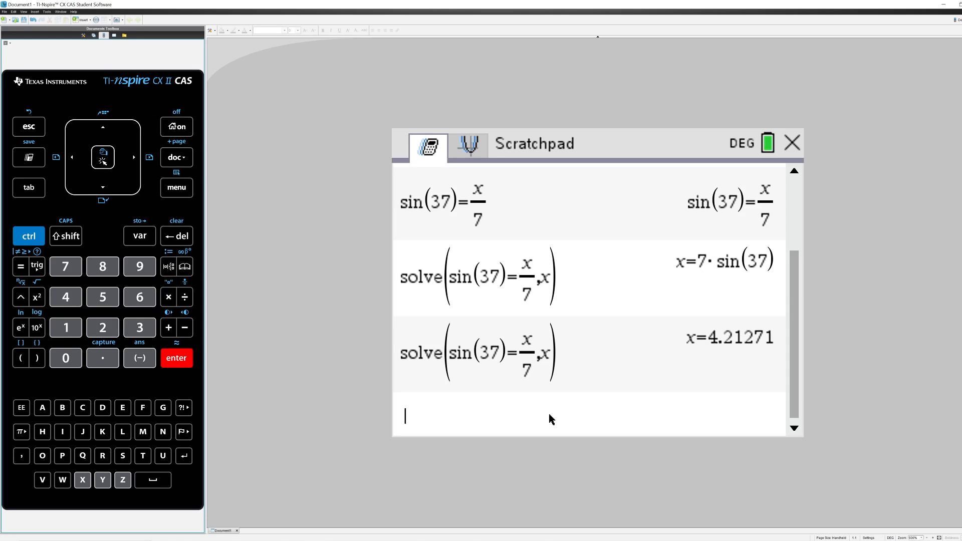
- Enter the equation tan(x)=3/4 so it is echoed back
{"action": "type", "text": "tan(x"}
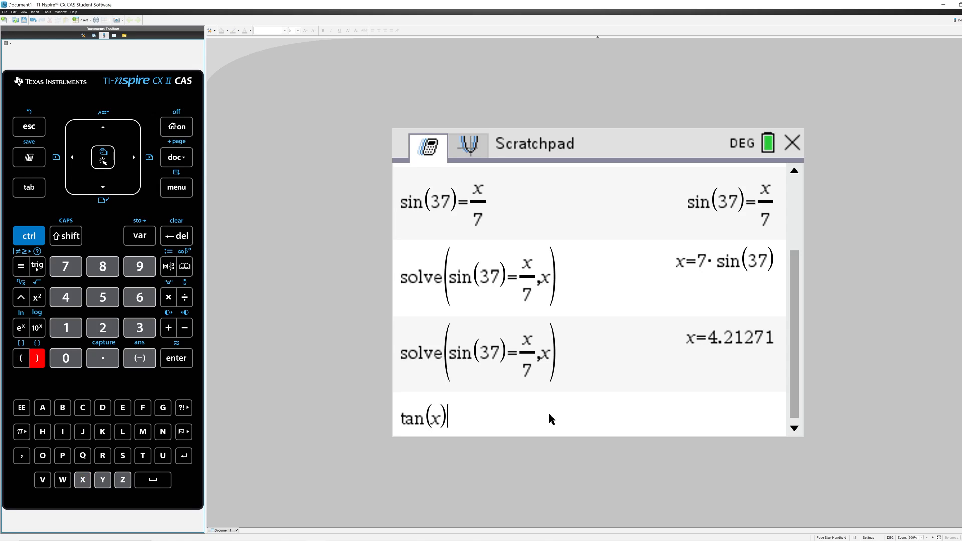
{"action": "left_click", "coordinate": [20, 265]}
{"action": "type", "text": "=3/4"}
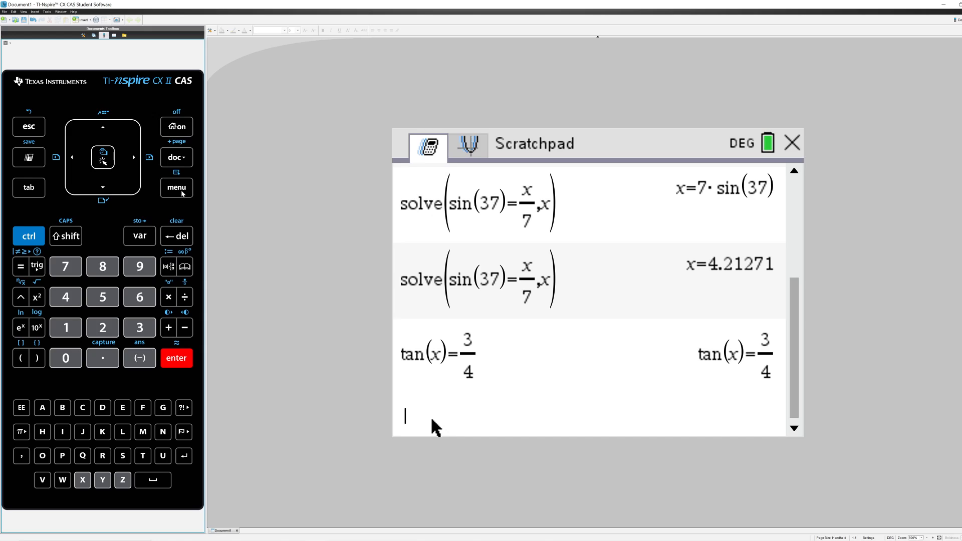
- Begin nSolve(tan(x)= from Algebra > Numerical Solve with an empty fraction on the right
{"action": "left_click", "coordinate": [176, 188]}
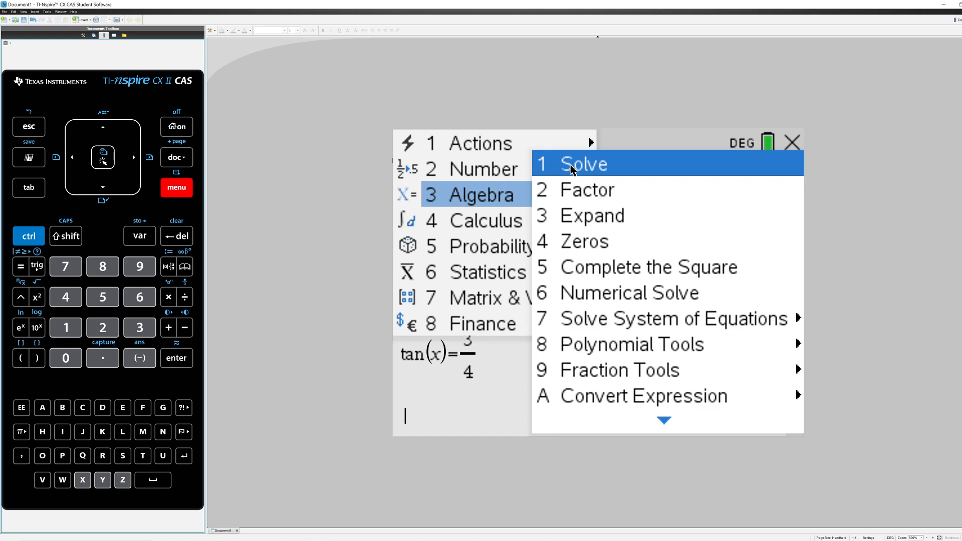
{"action": "mouse_move", "coordinate": [629, 293]}
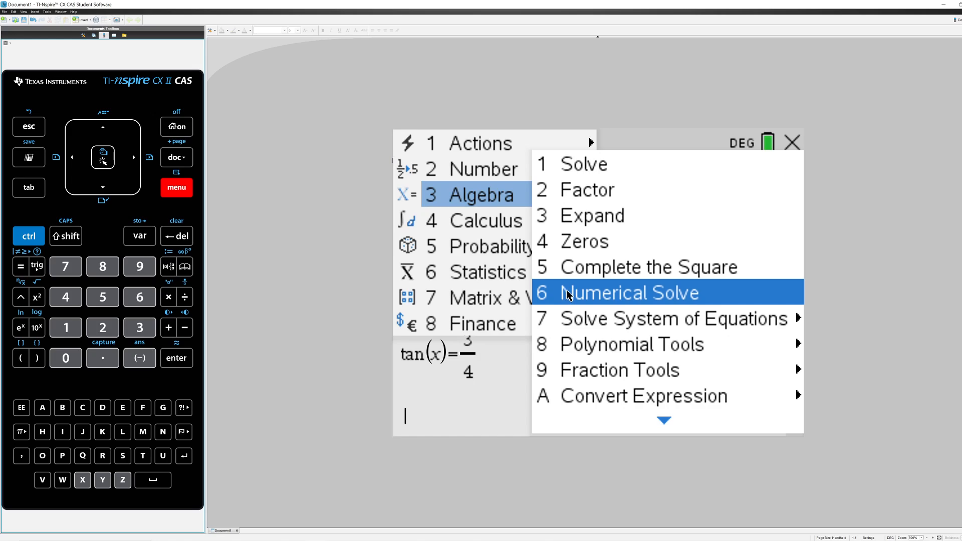
{"action": "mouse_move", "coordinate": [568, 295]}
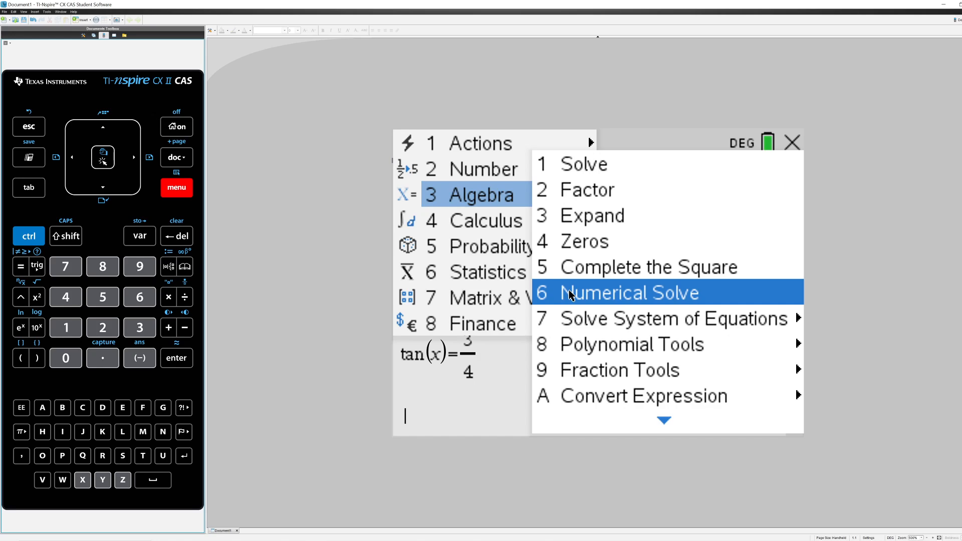
{"action": "left_click", "coordinate": [629, 293]}
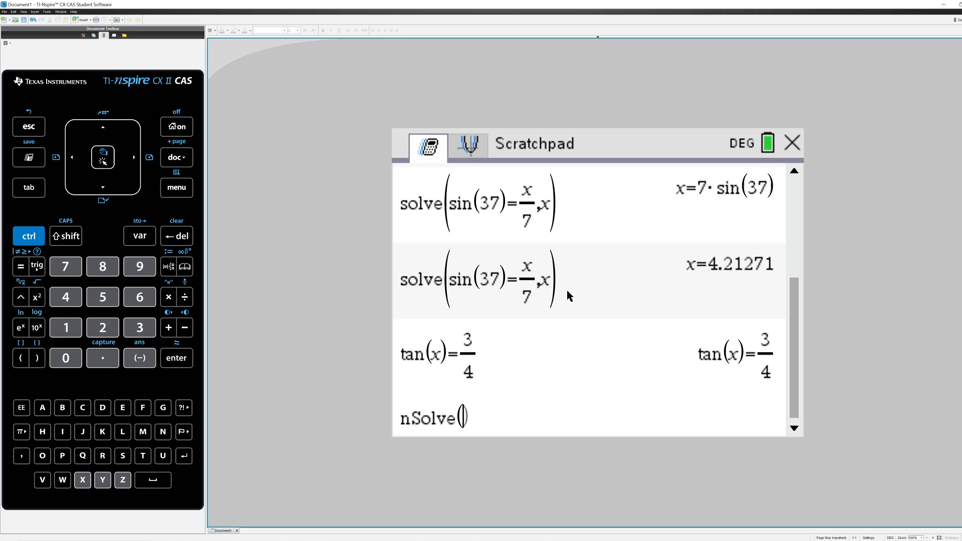
{"action": "mouse_move", "coordinate": [467, 360]}
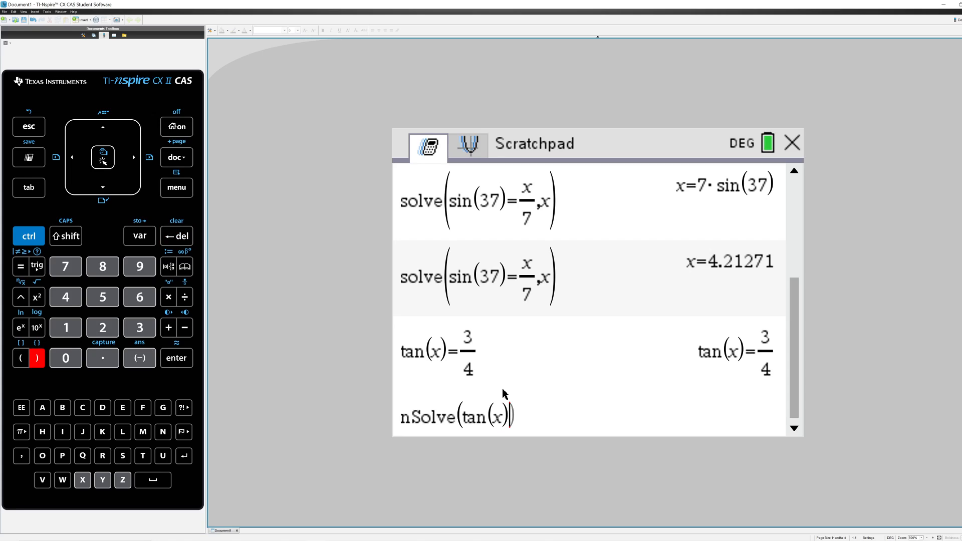
{"action": "left_click", "coordinate": [20, 267]}
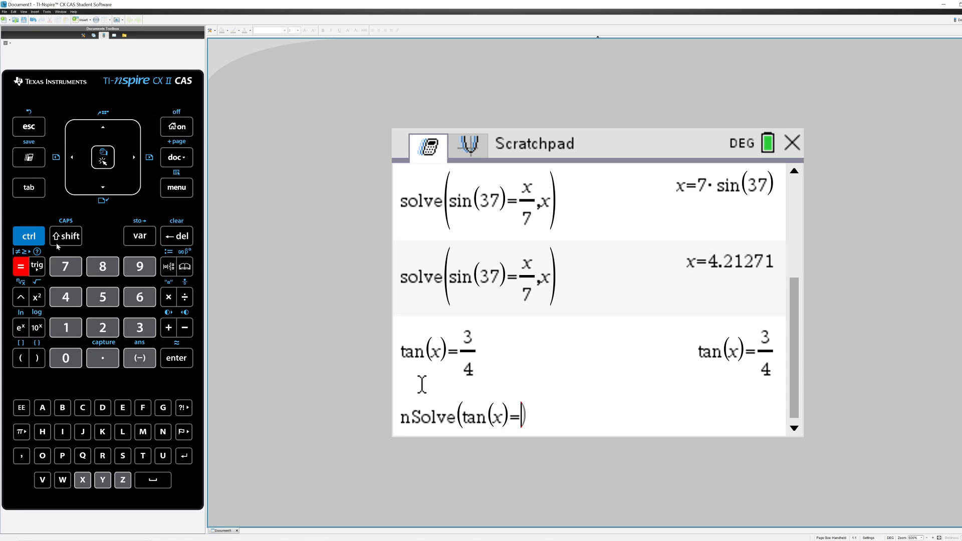
{"action": "left_click", "coordinate": [184, 297]}
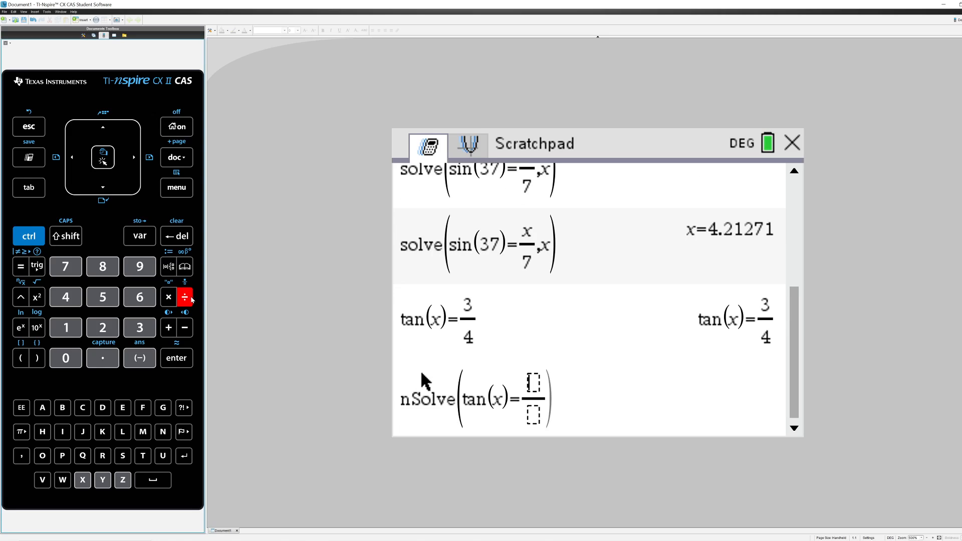